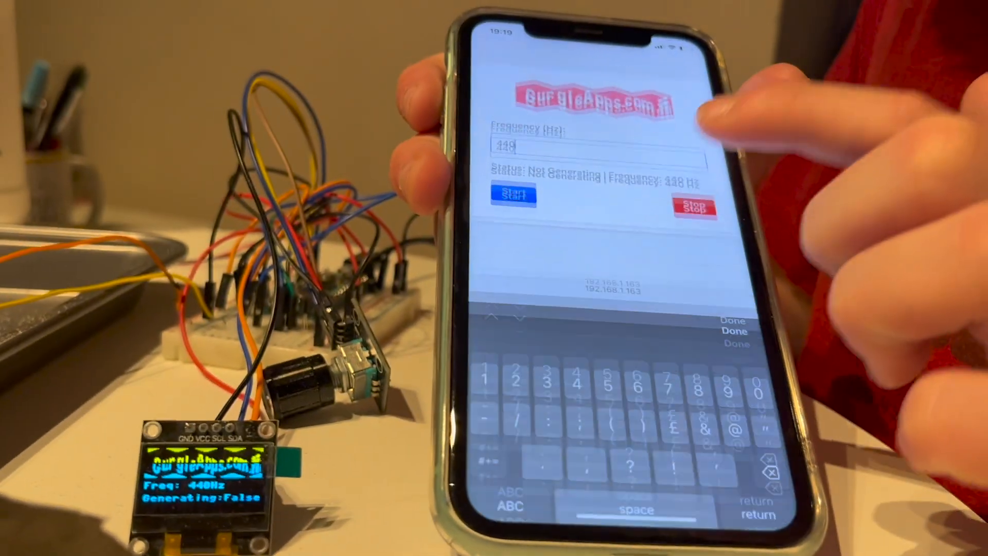
# Scroll the Pico Web Server article down to 'Creating a Simple Page with Dynamic Content'
pyautogui.doubleClick(510, 148)
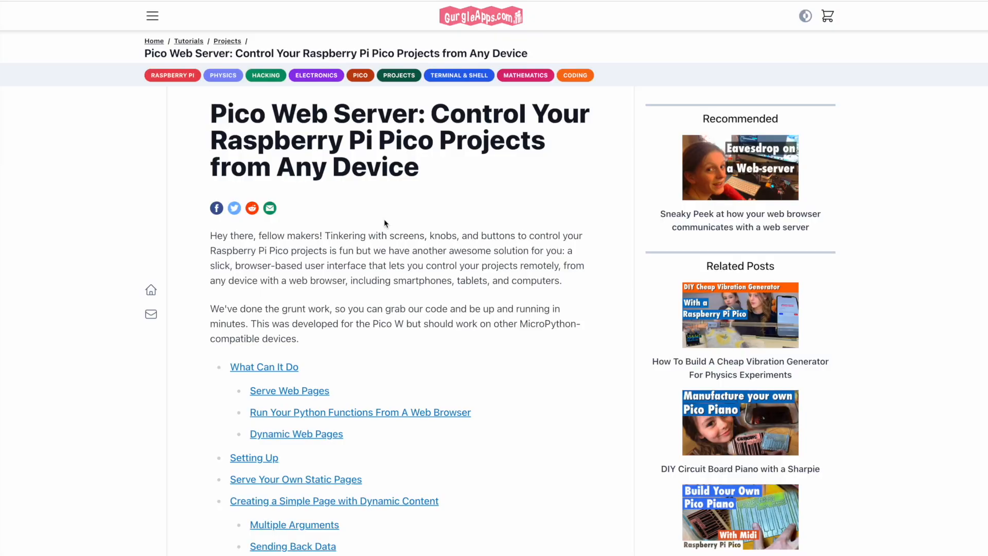
pyautogui.scroll(-3)
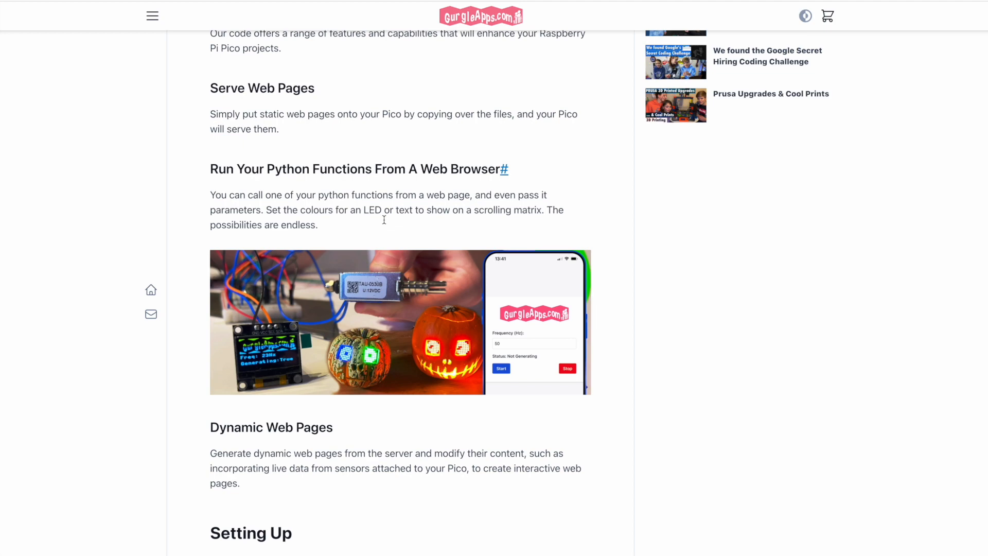
pyautogui.scroll(-3)
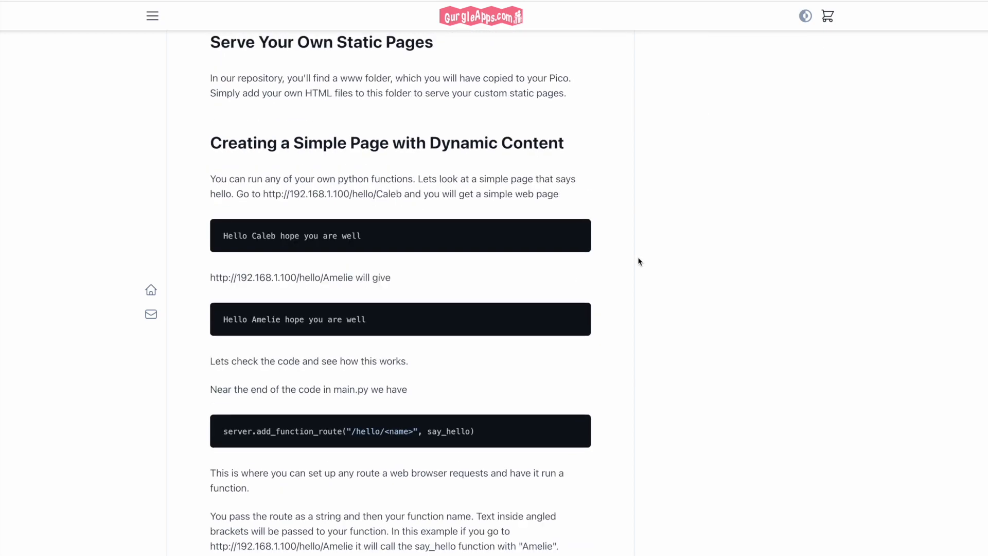
pyautogui.scroll(-3)
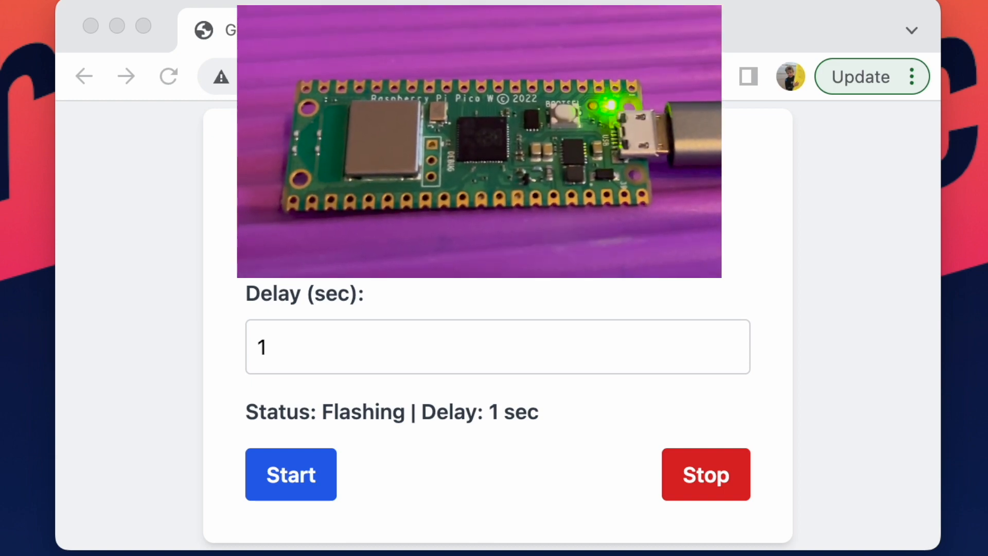
# Apply a 0.1 second flash delay, then stop the LED flashing
pyautogui.click(496, 346)
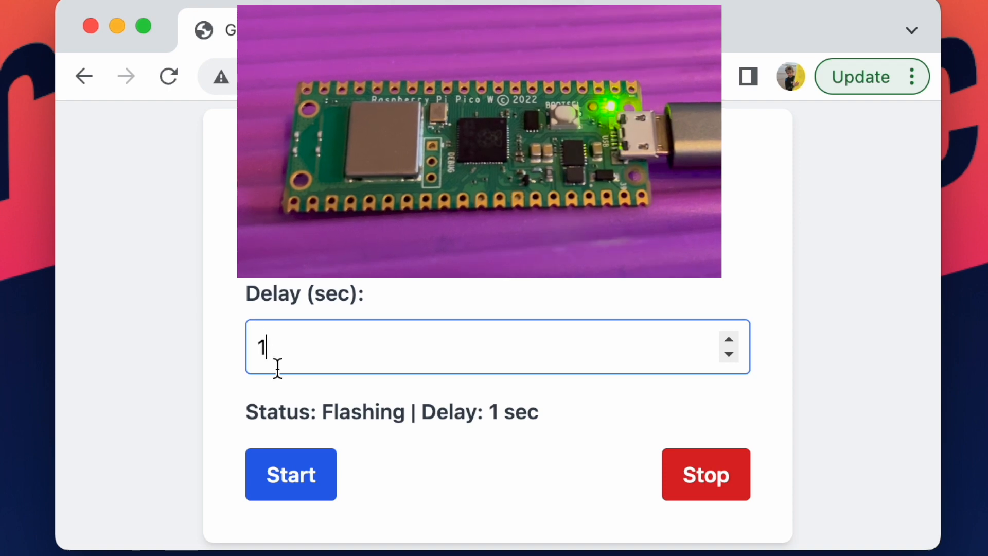
pyautogui.write('0.1')
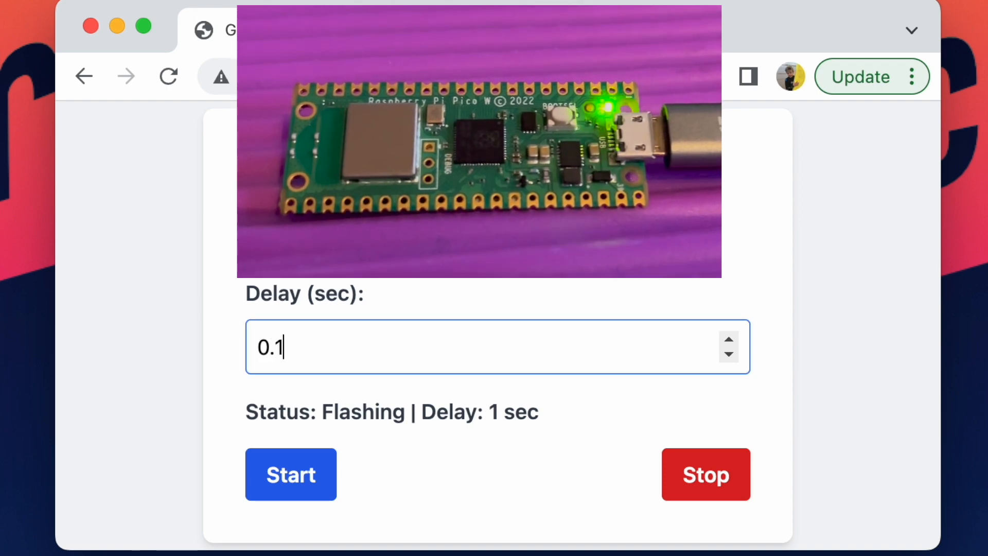
pyautogui.click(290, 474)
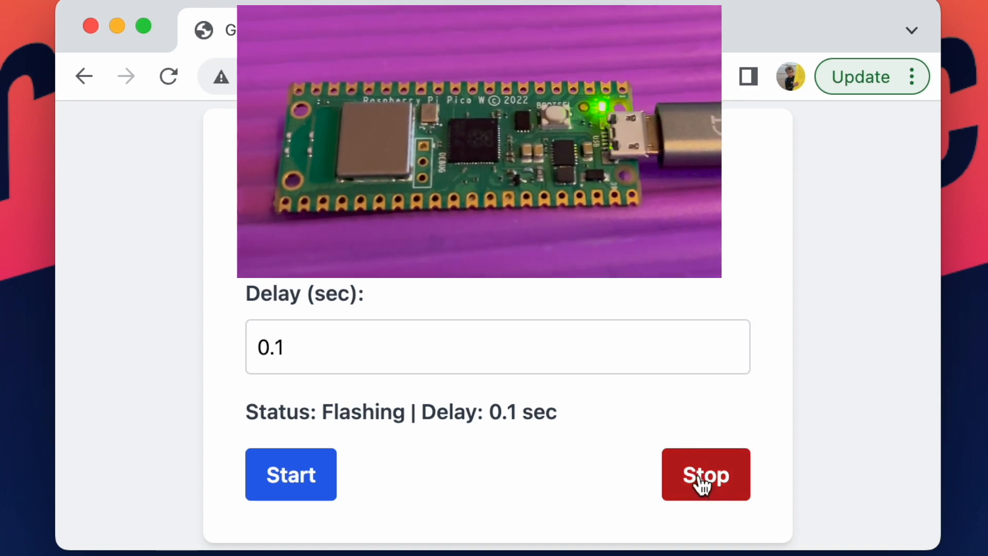
pyautogui.click(705, 474)
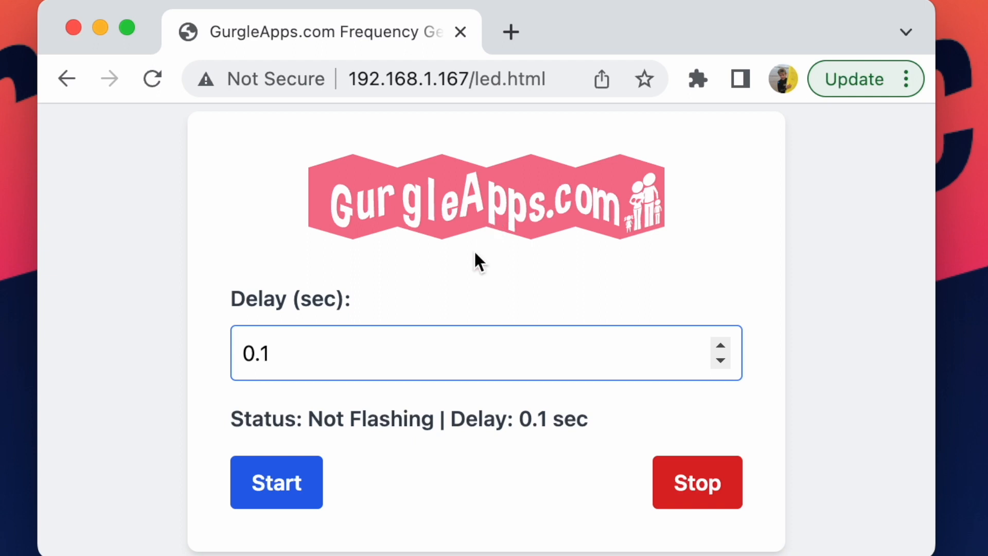
# Replace led.html in the Pico's address with the set-delay/ route
pyautogui.doubleClick(255, 353)
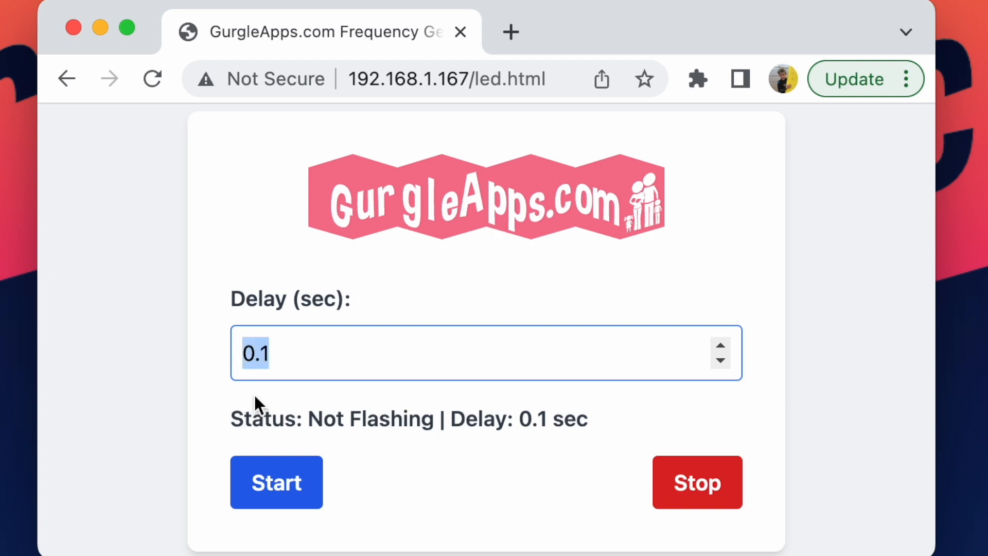
pyautogui.click(517, 79)
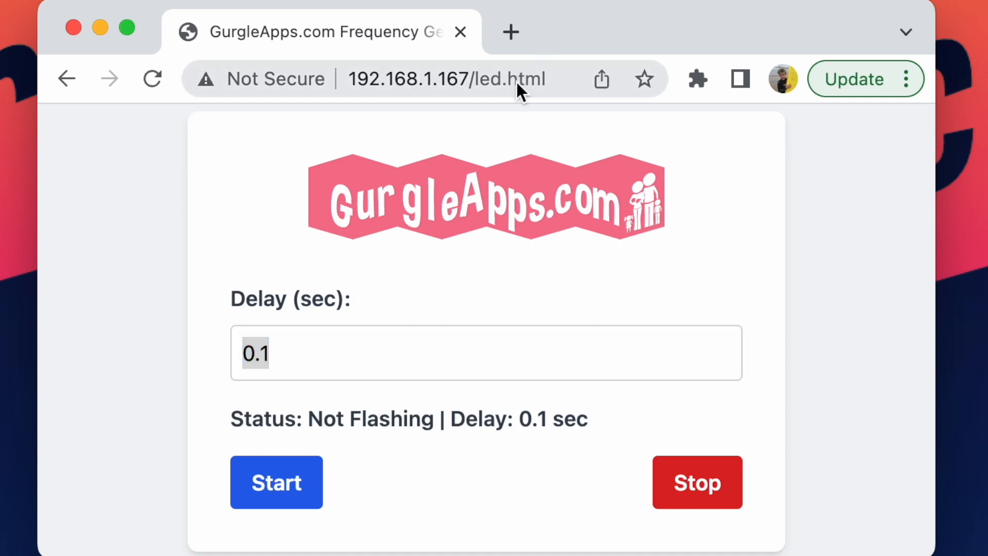
pyautogui.click(446, 78)
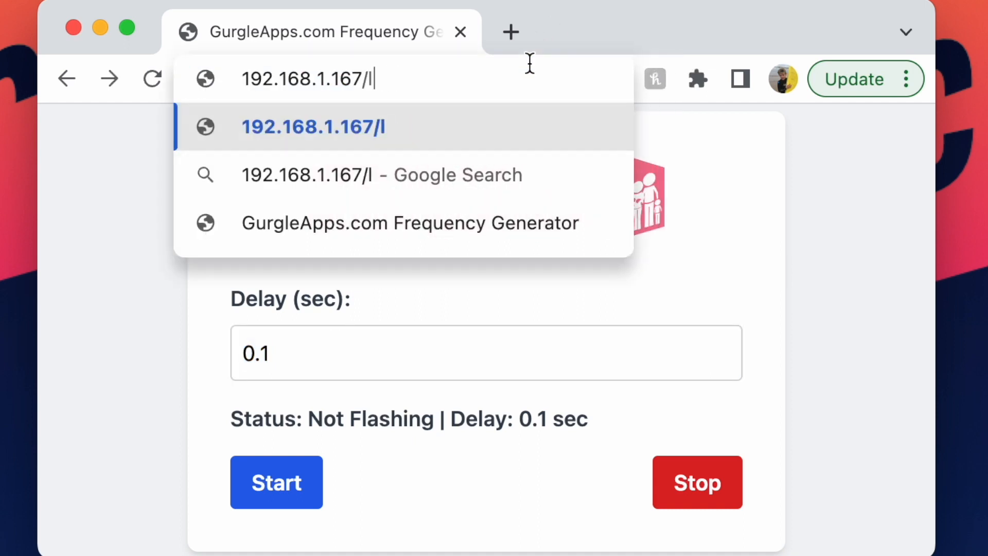
pyautogui.write('set-')
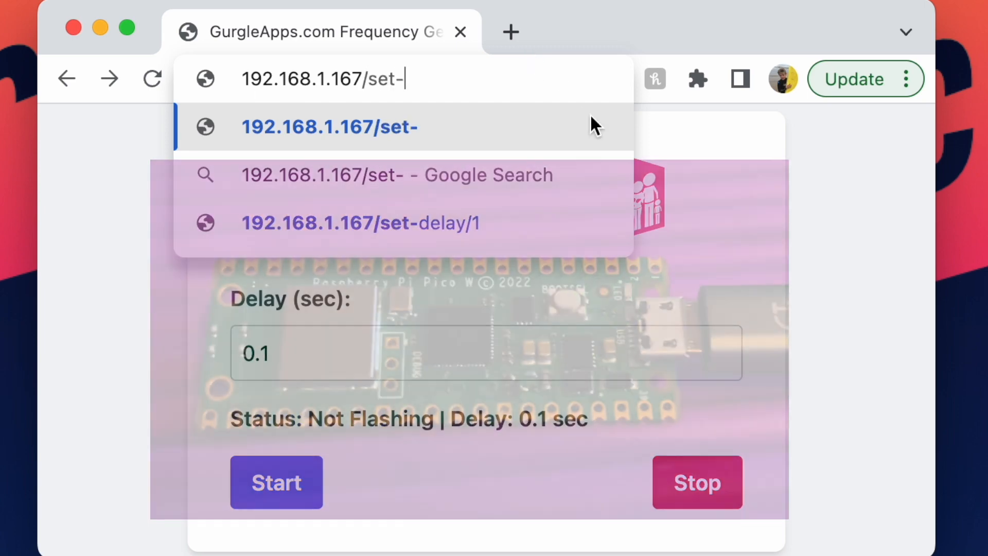
pyautogui.write('del')
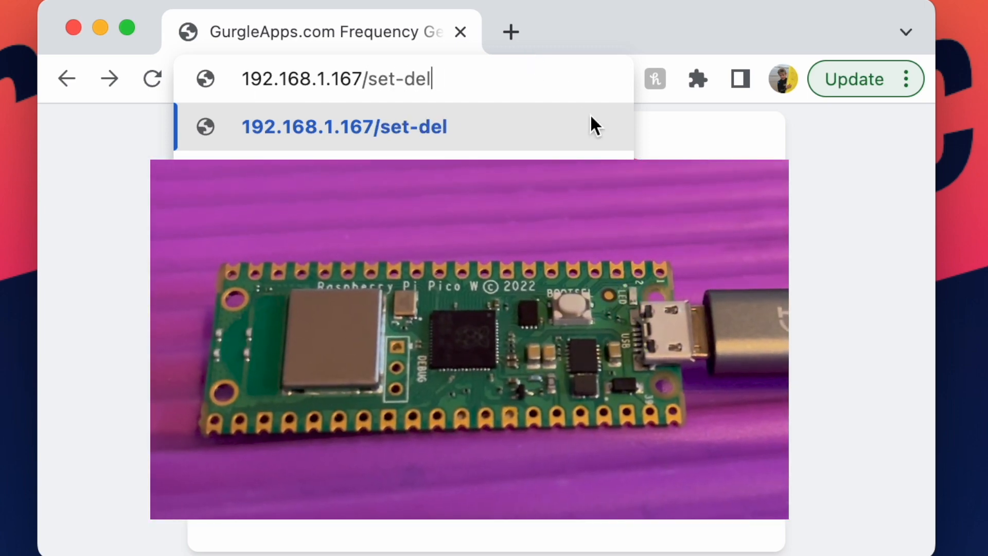
pyautogui.write('ay/')
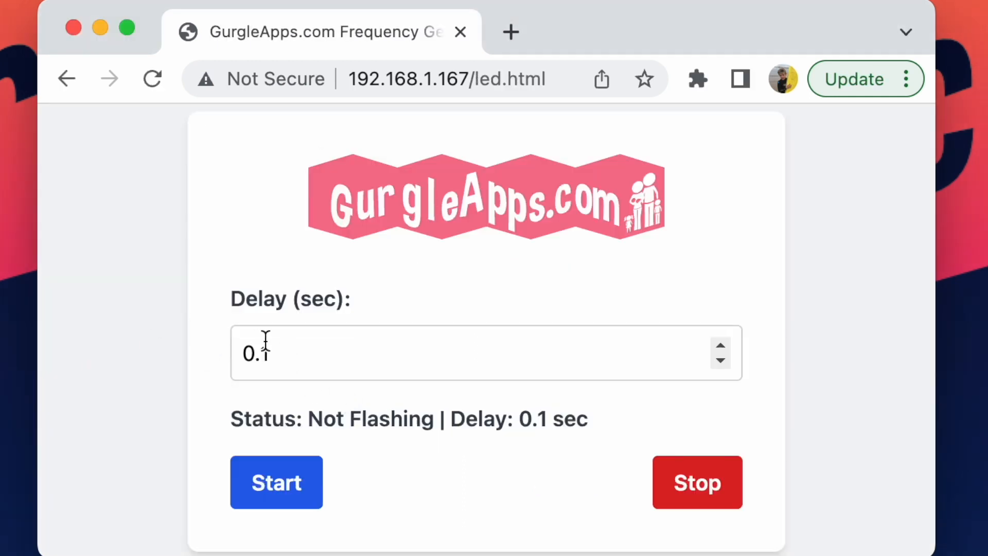
pyautogui.click(486, 351)
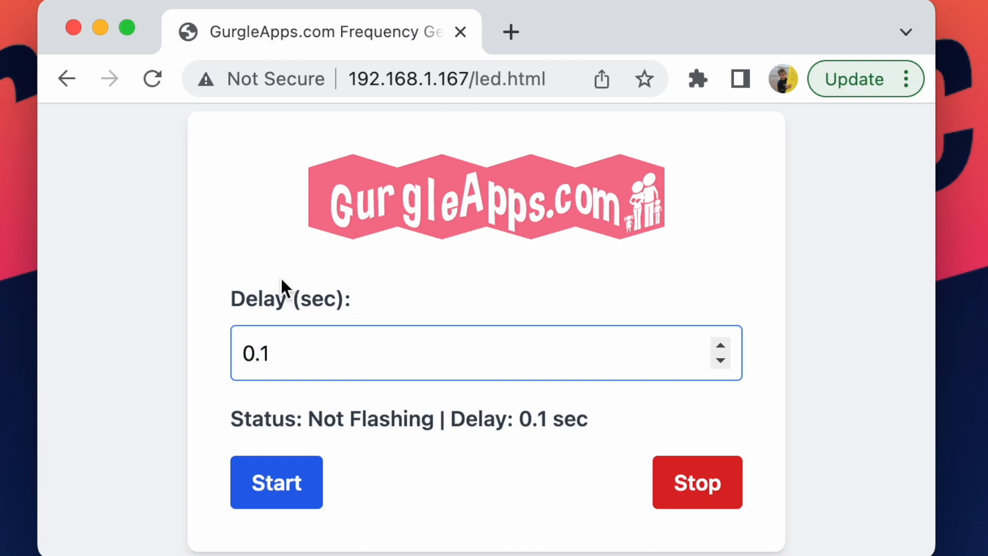
pyautogui.click(445, 78)
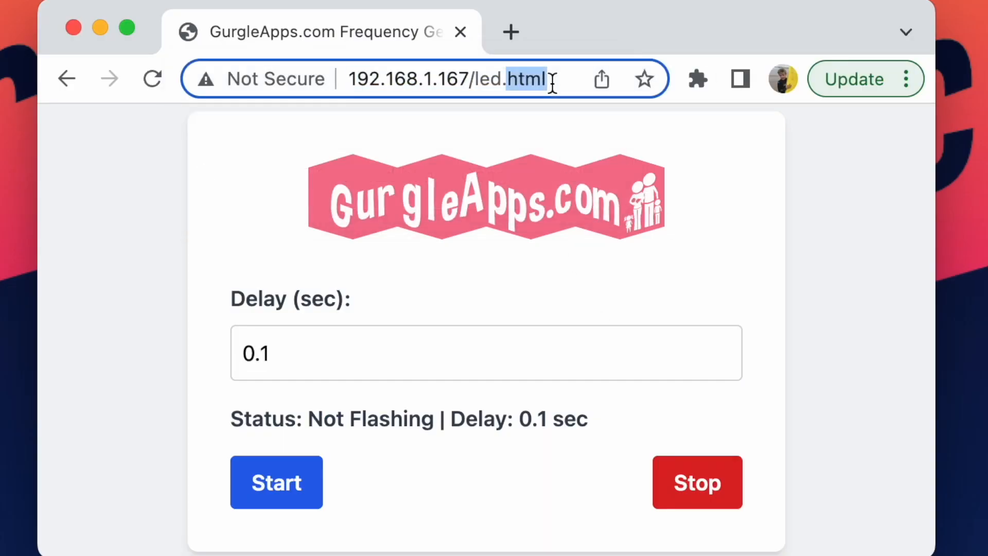
pyautogui.write('/')
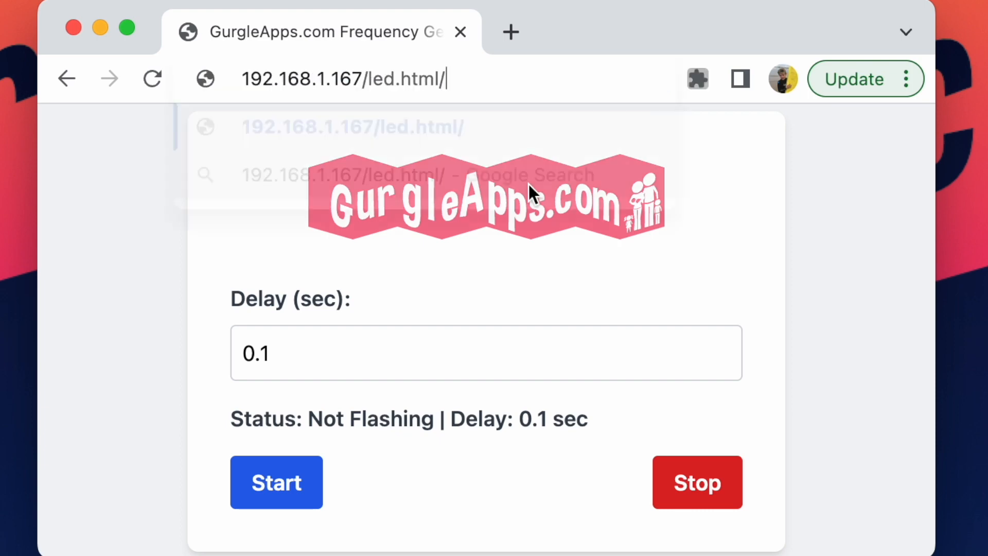
pyautogui.write('del')
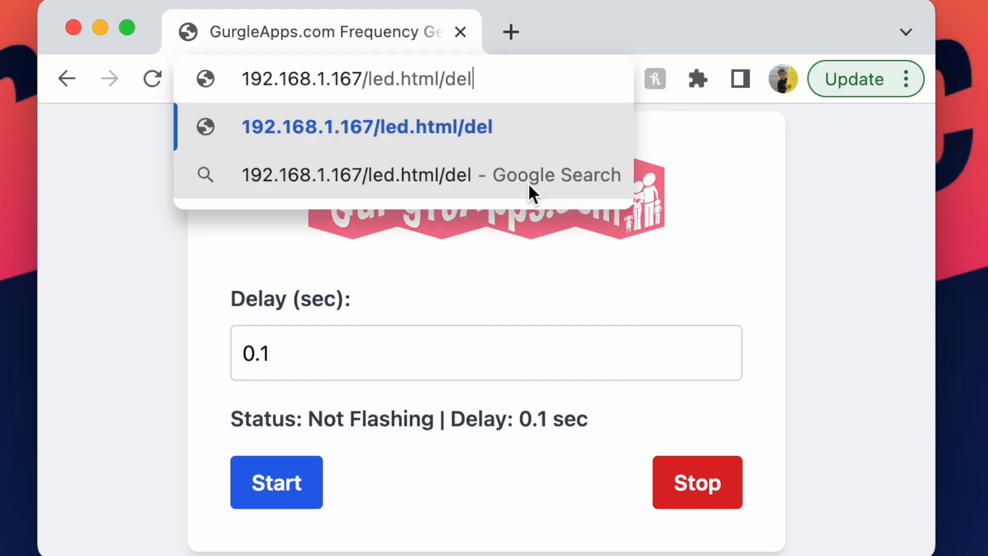
pyautogui.write('ay')
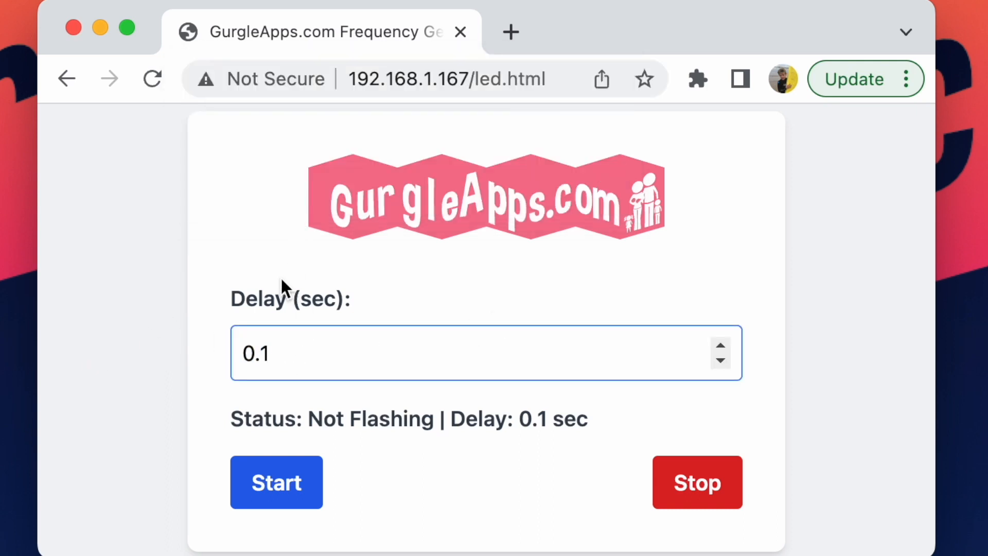
pyautogui.moveTo(390, 199)
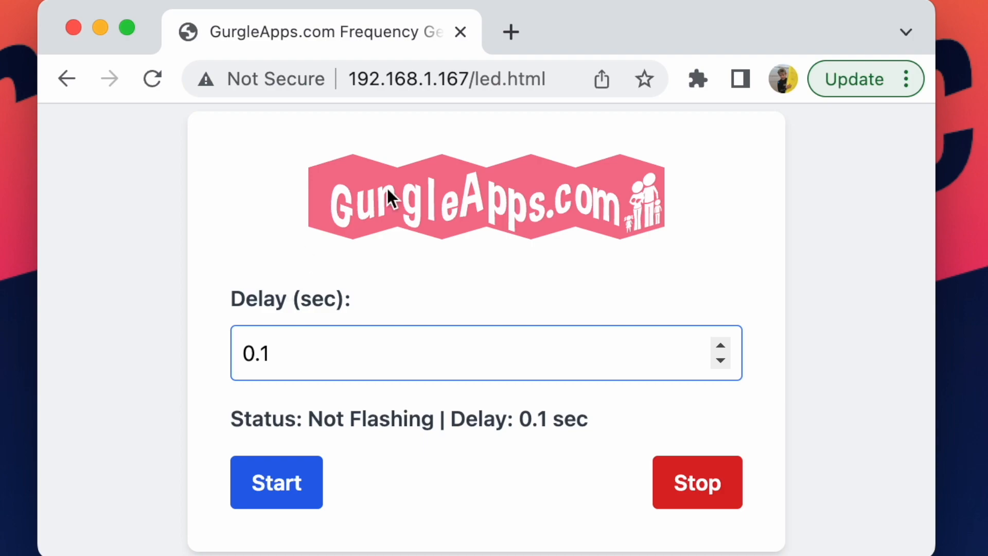